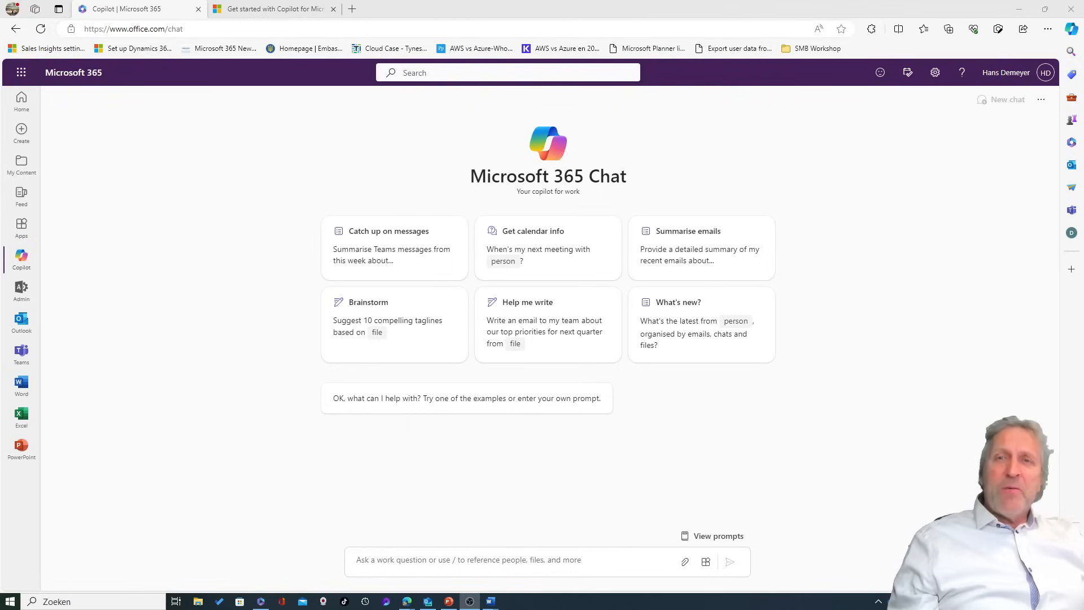
{"action": "mouse_move", "coordinate": [183, 201]}
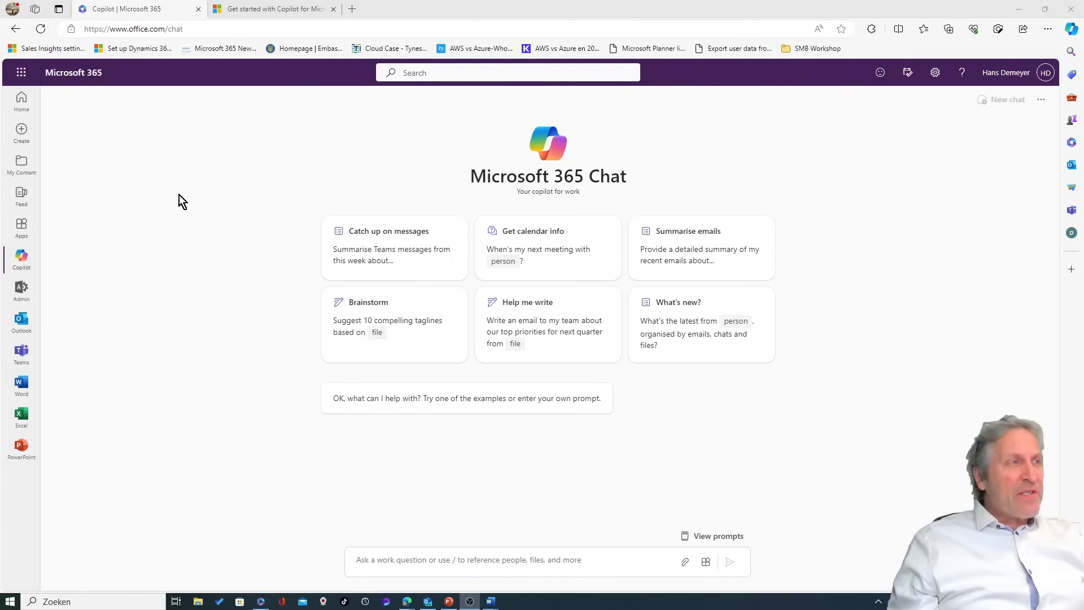
Step: Switch from Copilot chat to the PowerPoint start page in Microsoft 365
{"action": "left_click", "coordinate": [21, 446]}
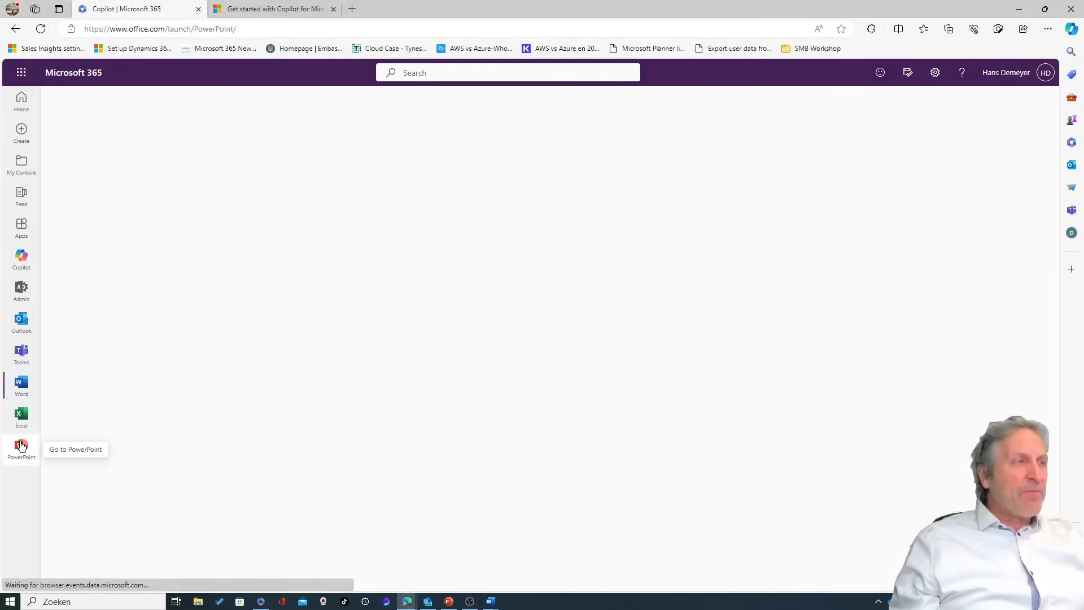
{"action": "left_click", "coordinate": [20, 447]}
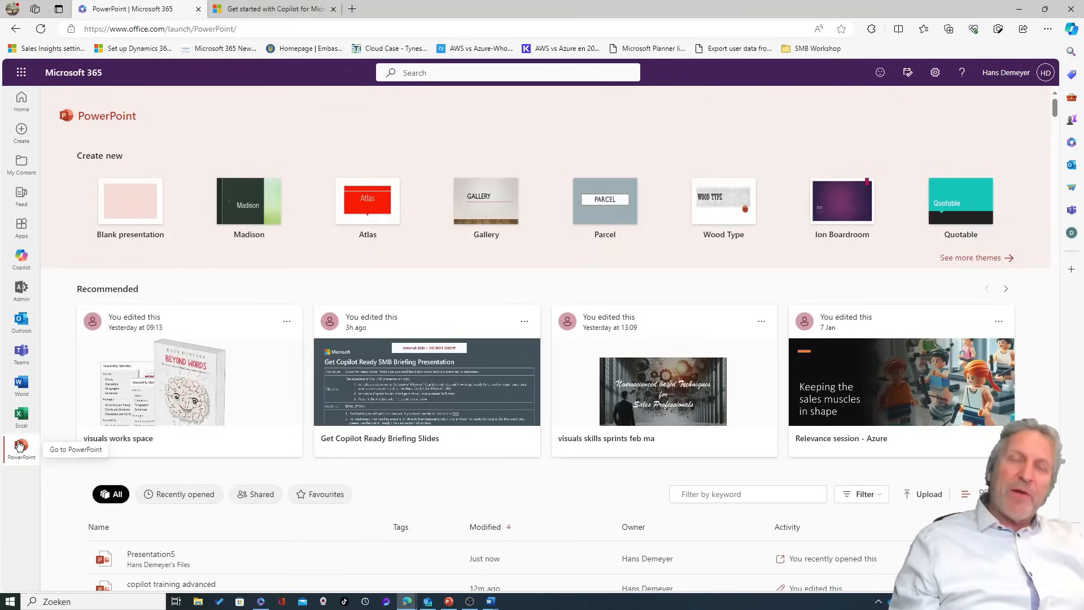
{"action": "mouse_move", "coordinate": [139, 207]}
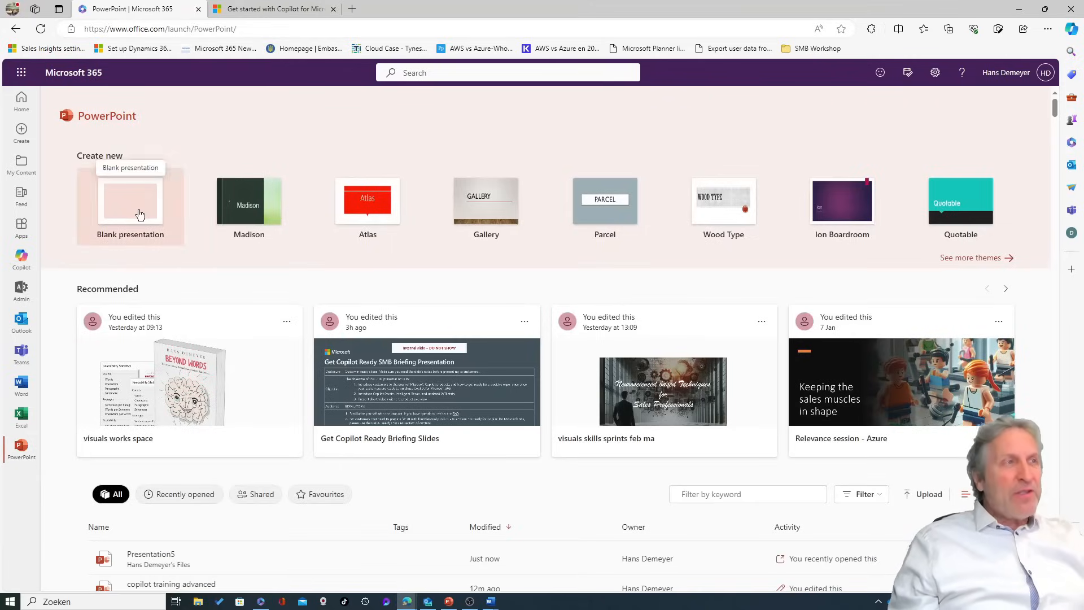
Step: Create a blank presentation and bring up the Copilot pane from the Home ribbon
{"action": "left_click", "coordinate": [130, 203]}
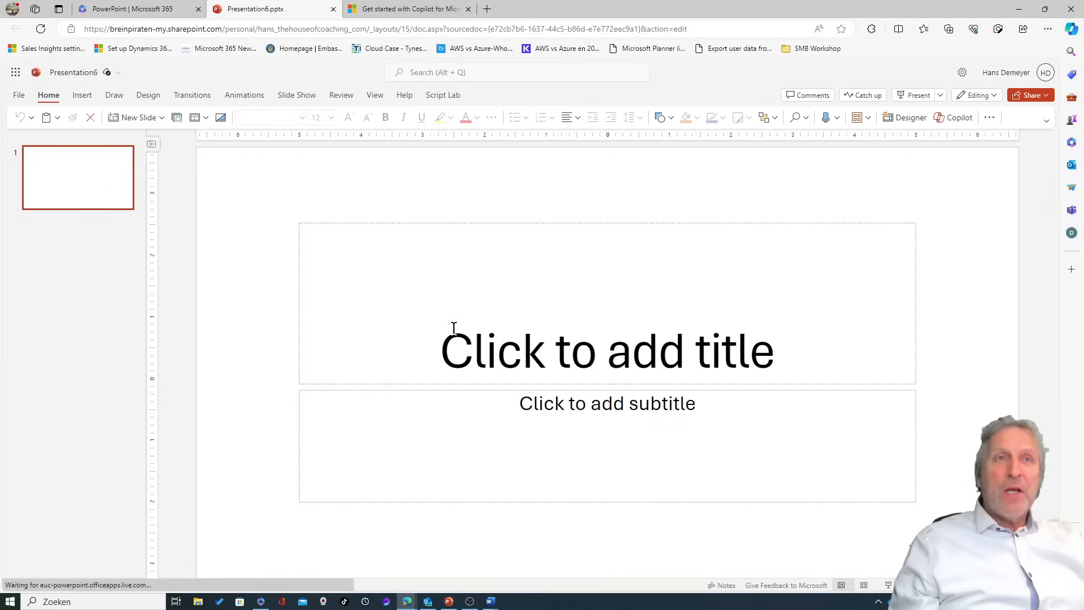
{"action": "left_click", "coordinate": [960, 117]}
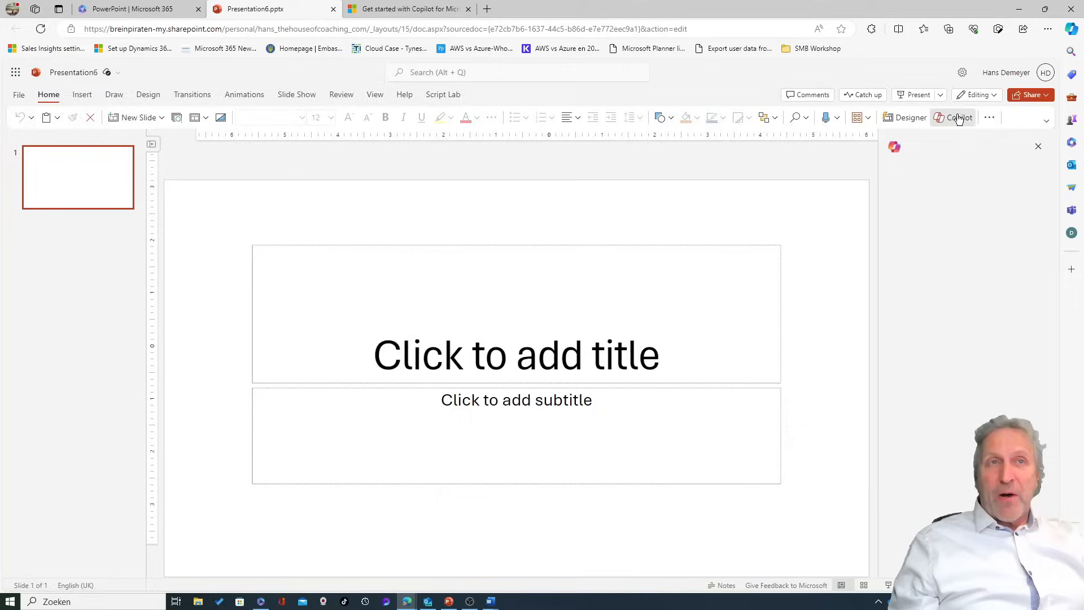
{"action": "left_click", "coordinate": [955, 117]}
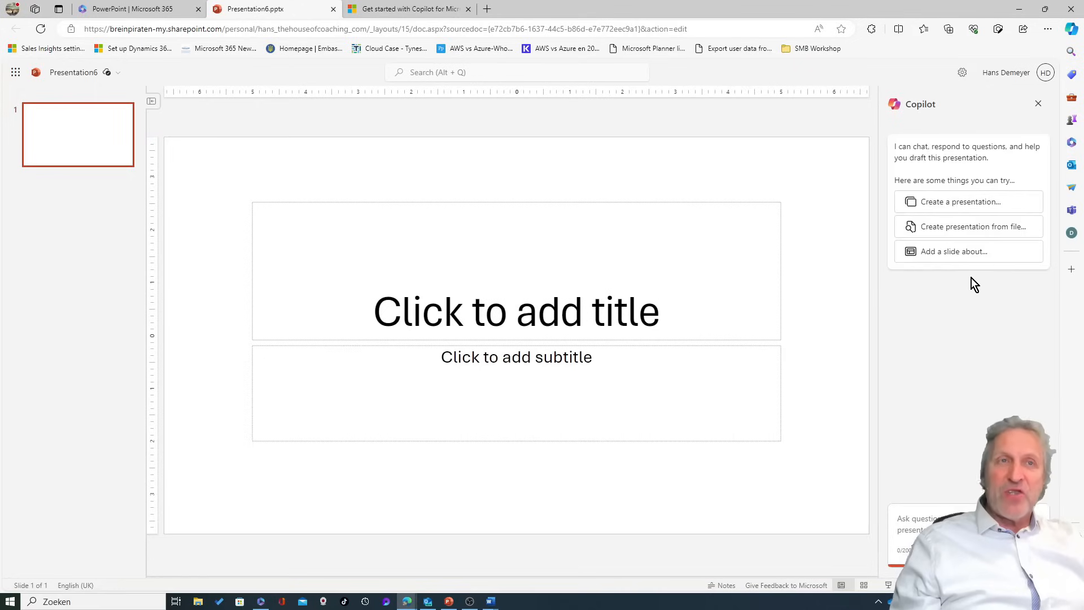
{"action": "mouse_move", "coordinate": [953, 251]}
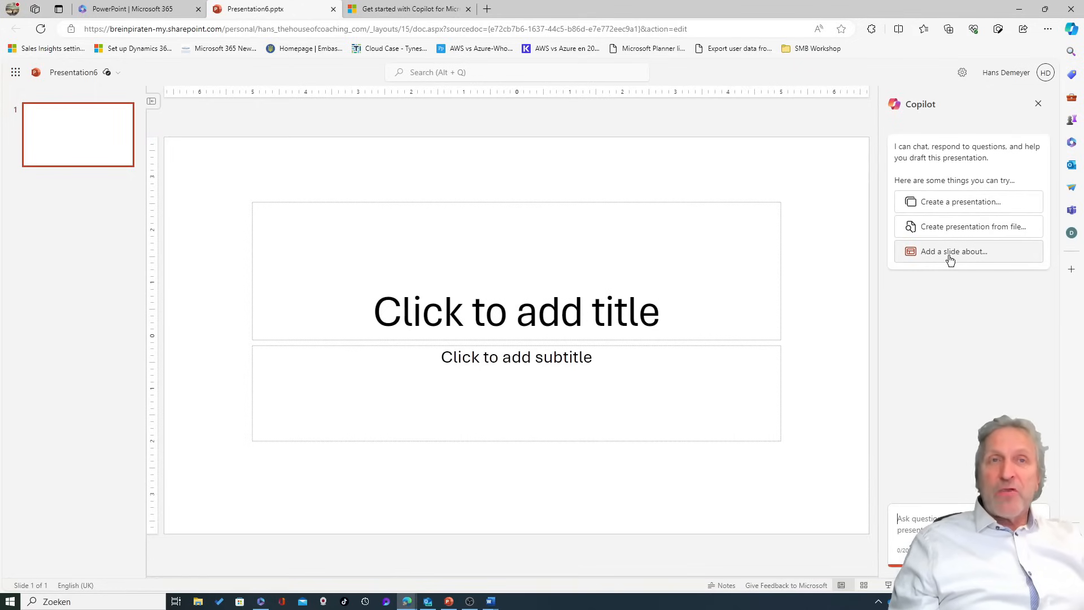
{"action": "mouse_move", "coordinate": [968, 225]}
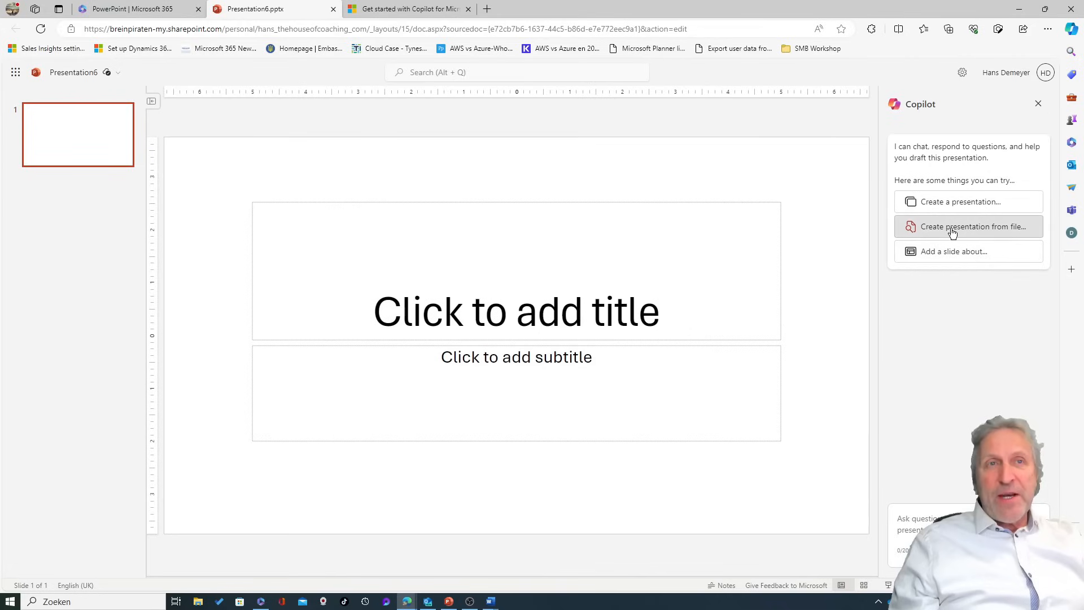
{"action": "left_click", "coordinate": [973, 226]}
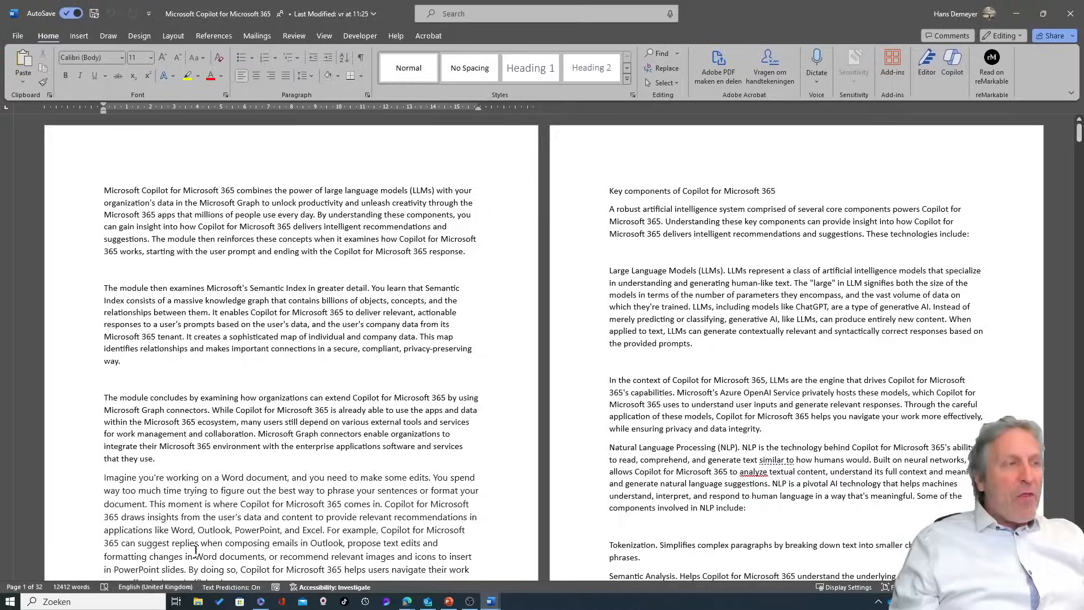
{"action": "scroll", "scroll_direction": "down", "scroll_amount": 3}
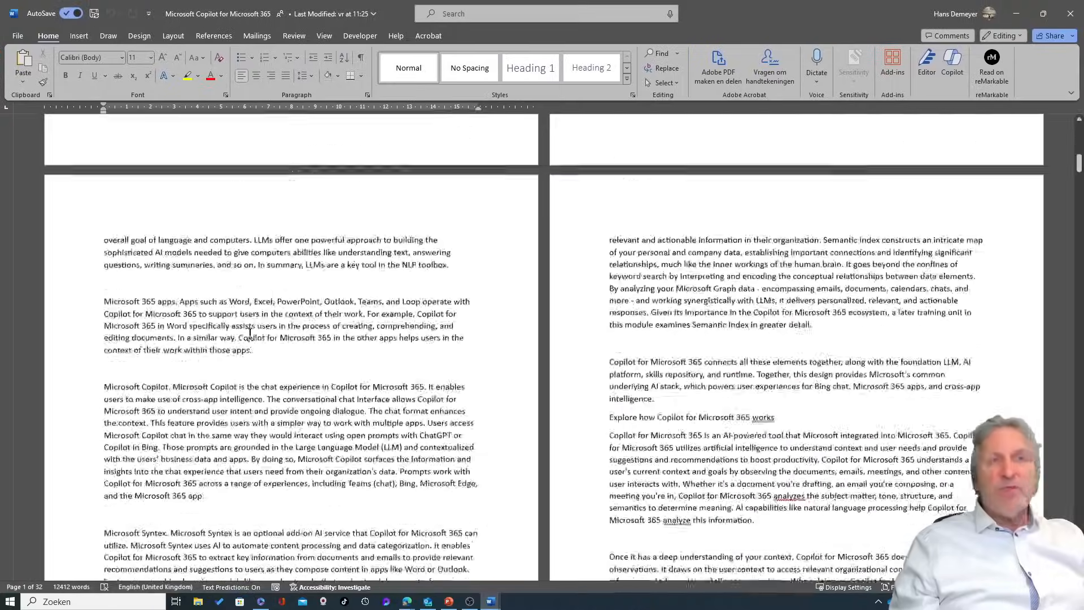
{"action": "scroll", "scroll_direction": "down", "scroll_amount": 3}
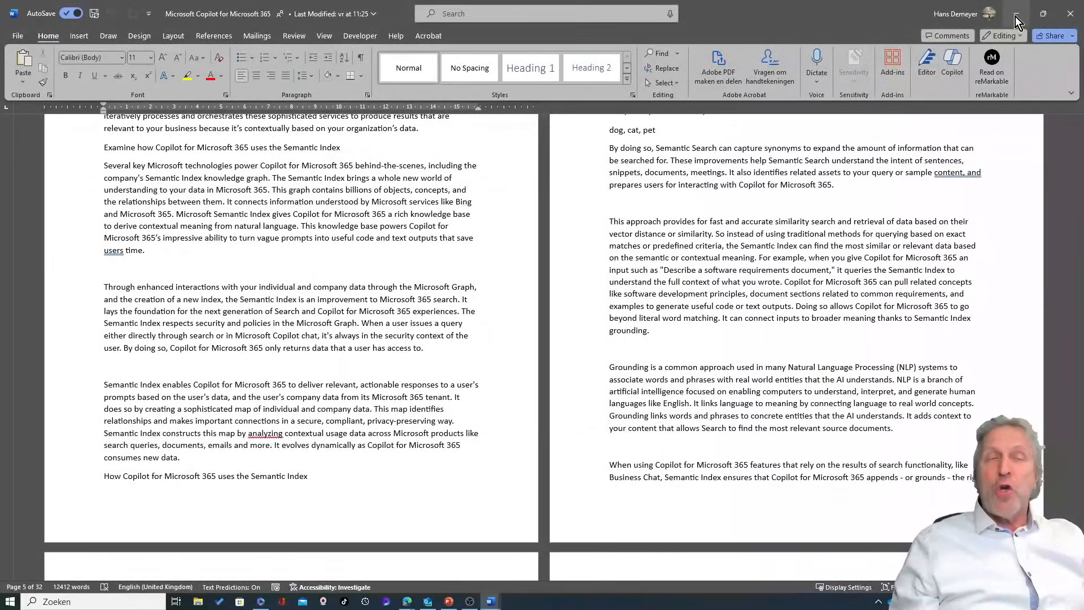
{"action": "mouse_move", "coordinate": [1016, 15]}
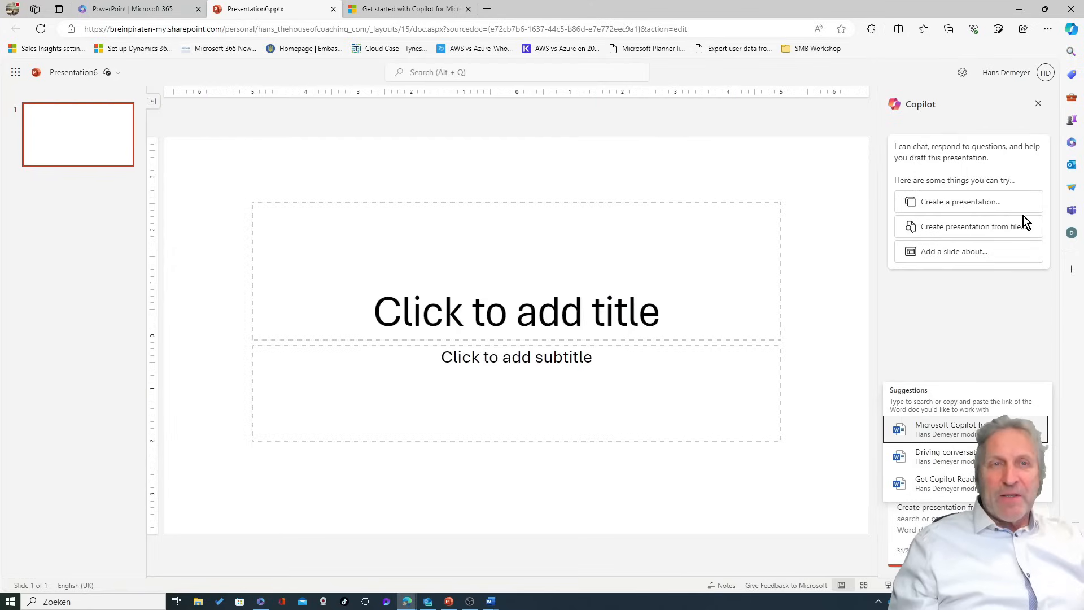
{"action": "mouse_move", "coordinate": [955, 306]}
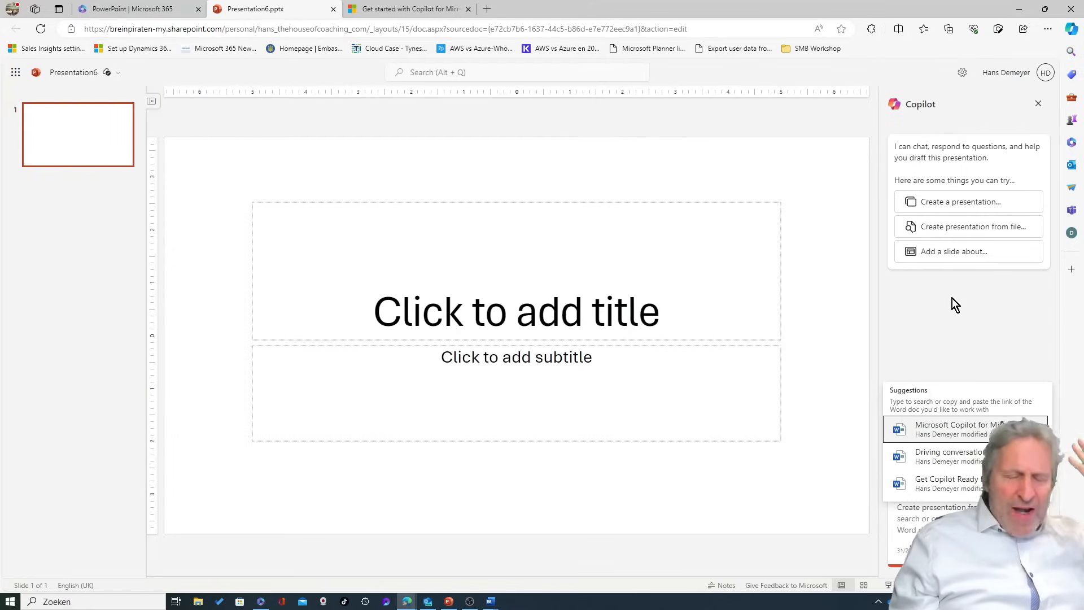
{"action": "mouse_move", "coordinate": [893, 314]}
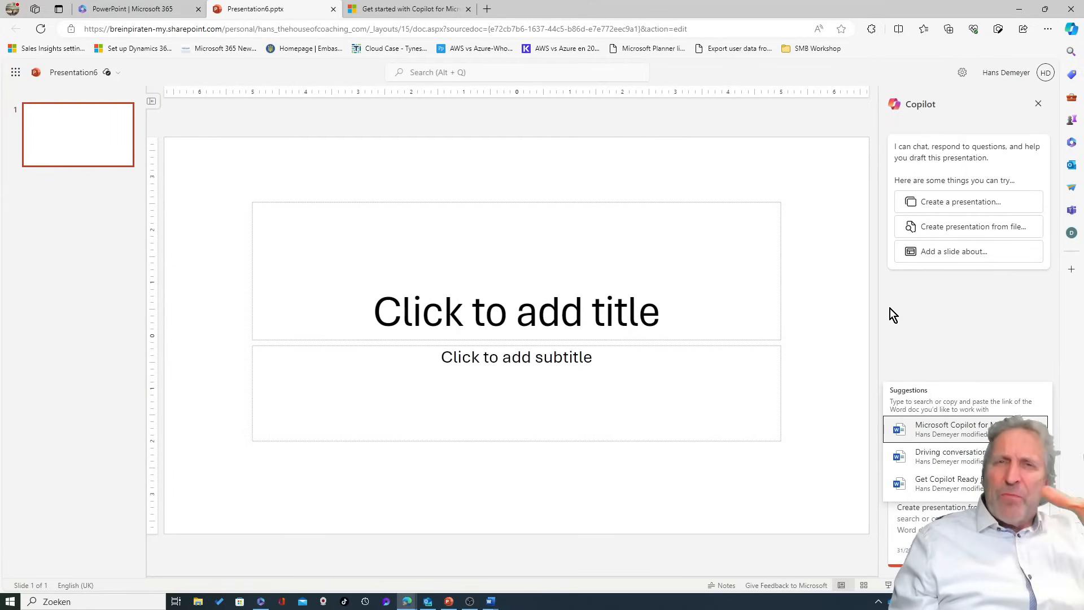
{"action": "mouse_move", "coordinate": [906, 298]}
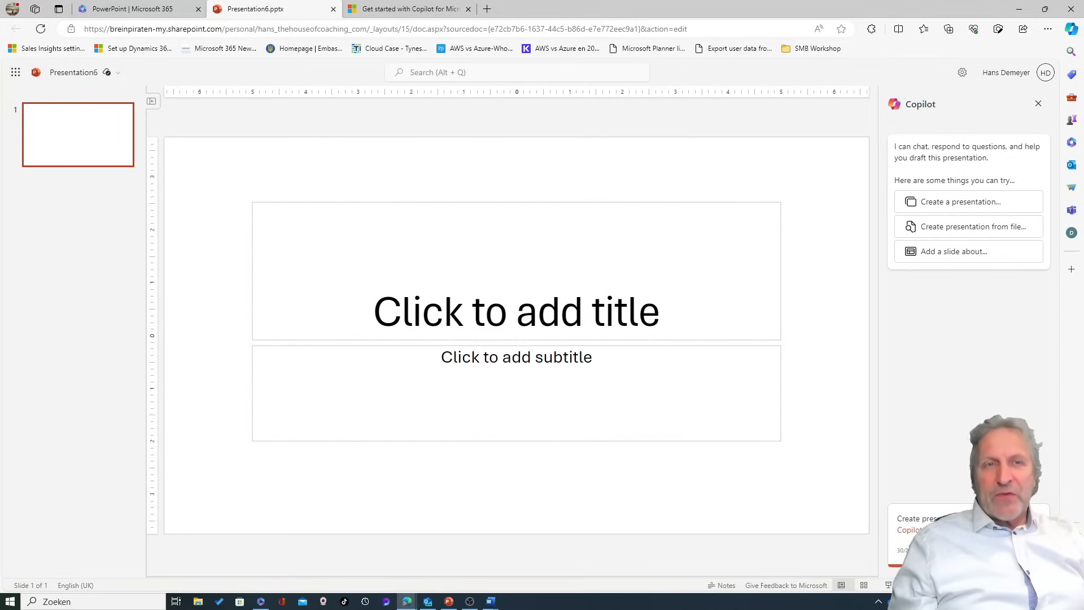
Step: Send Copilot the request to build a presentation from the Microsoft Copilot for Microsoft 365 document
{"action": "left_click", "coordinate": [971, 226]}
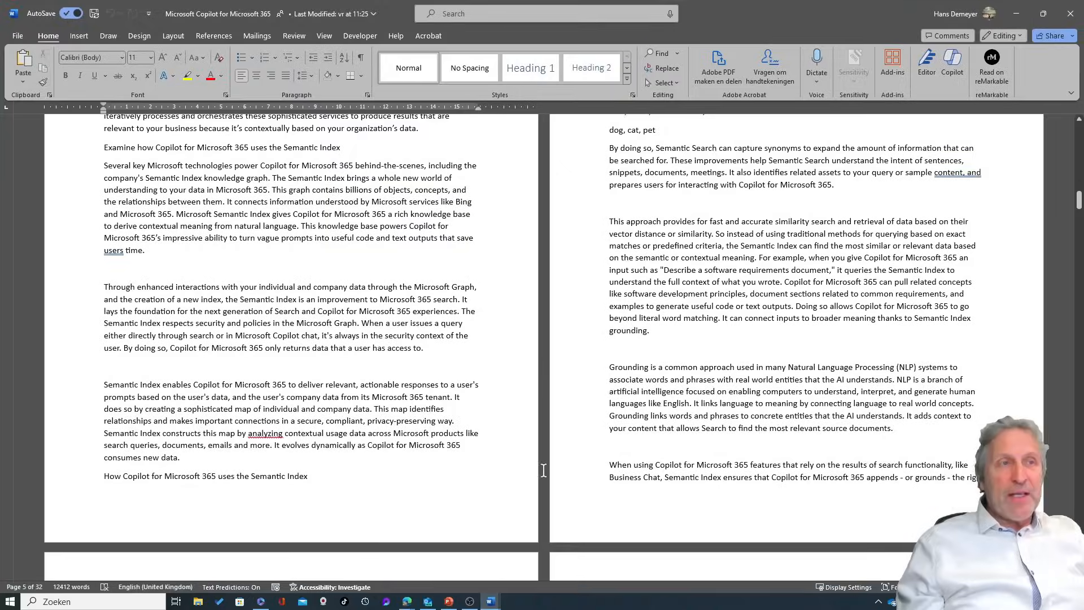
Step: Scroll through the Word document, then return to Presentation6.pptx in the browser
{"action": "scroll", "scroll_direction": "down", "scroll_amount": 3}
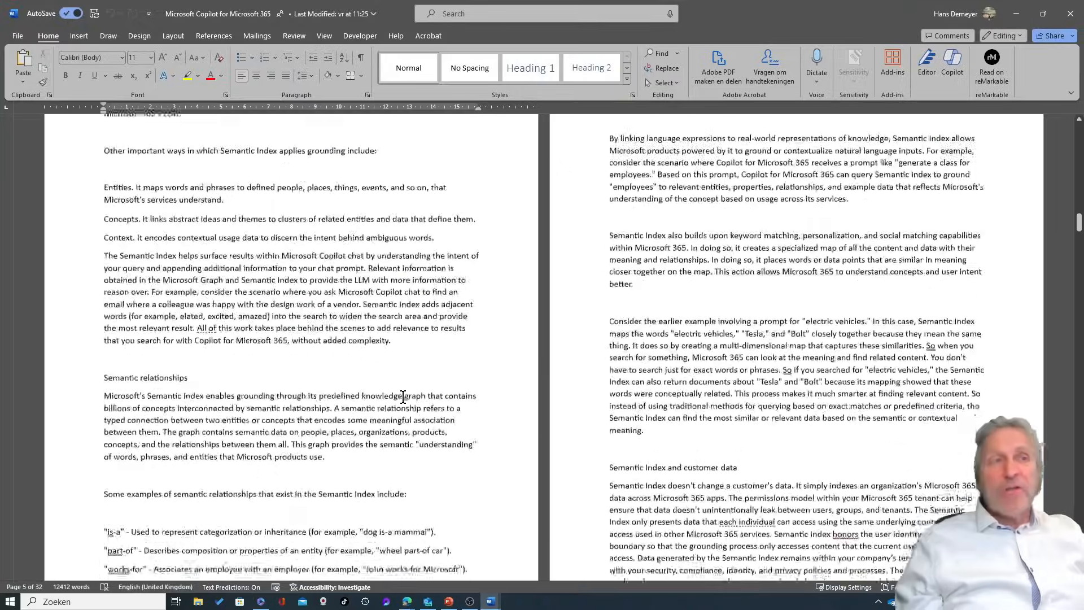
{"action": "scroll", "scroll_direction": "down", "scroll_amount": 3}
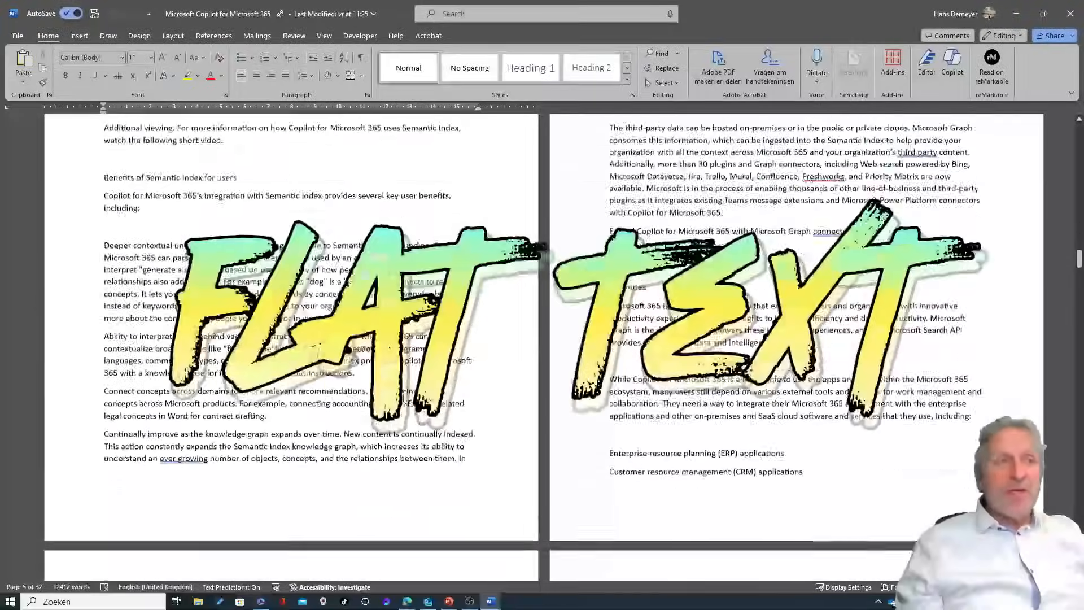
{"action": "scroll", "scroll_direction": "down", "scroll_amount": 3}
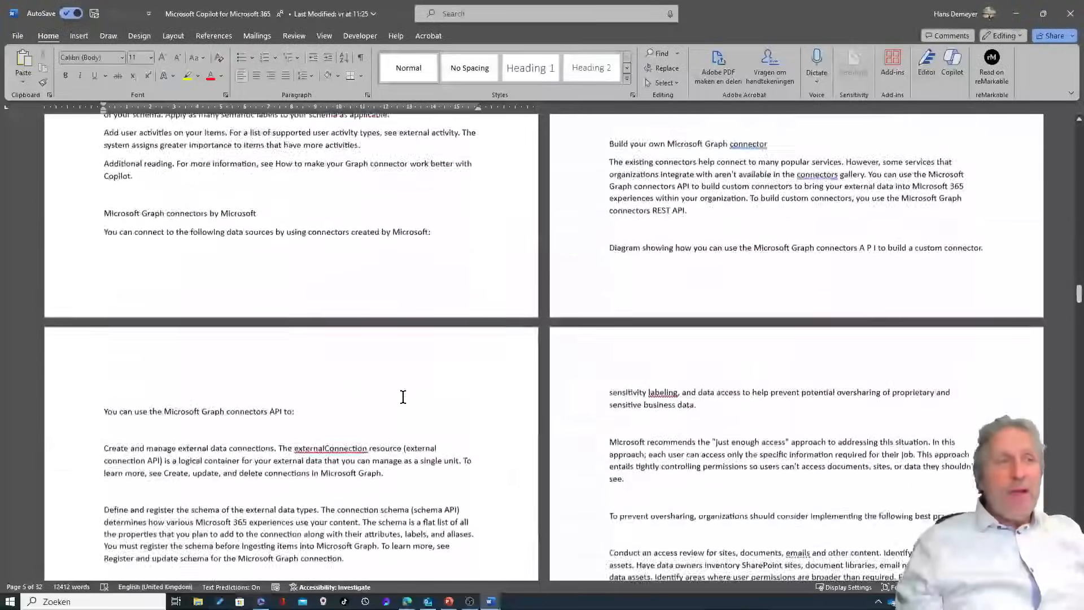
{"action": "scroll", "scroll_direction": "down", "scroll_amount": 3}
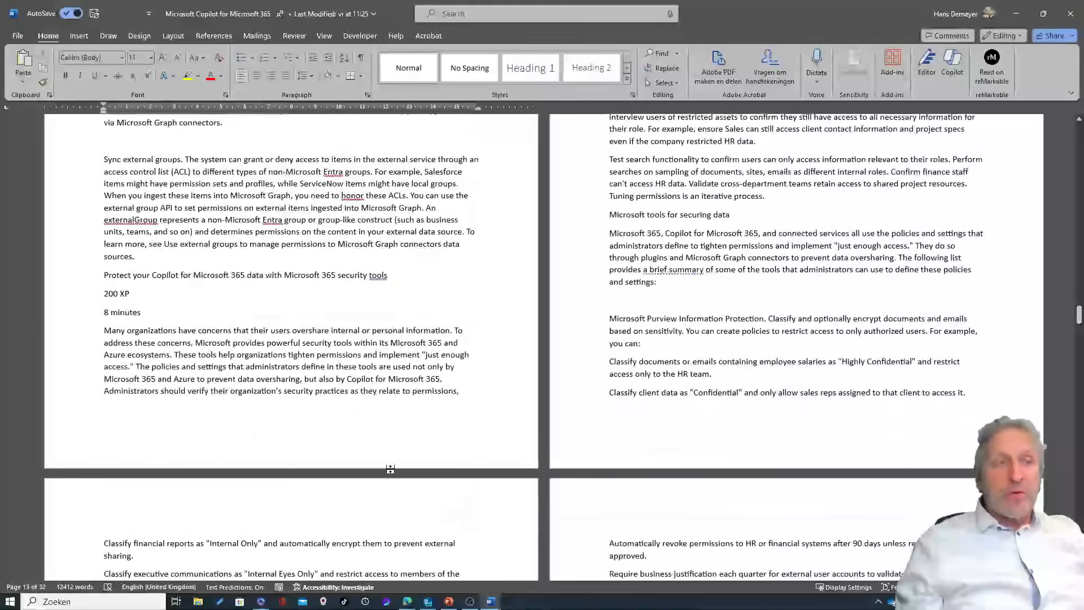
{"action": "mouse_move", "coordinate": [407, 600]}
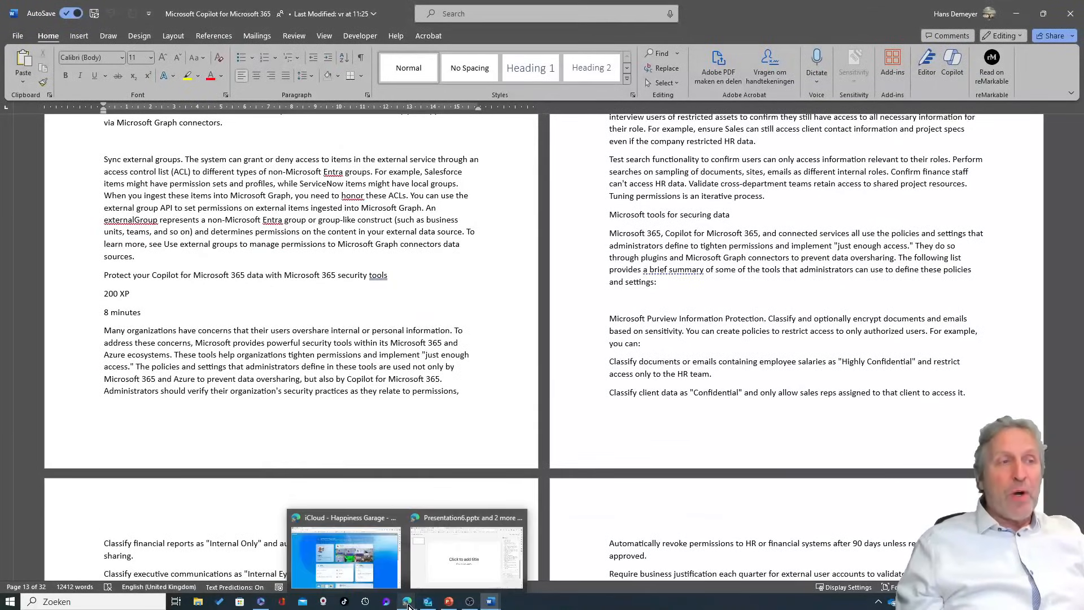
{"action": "left_click", "coordinate": [466, 558]}
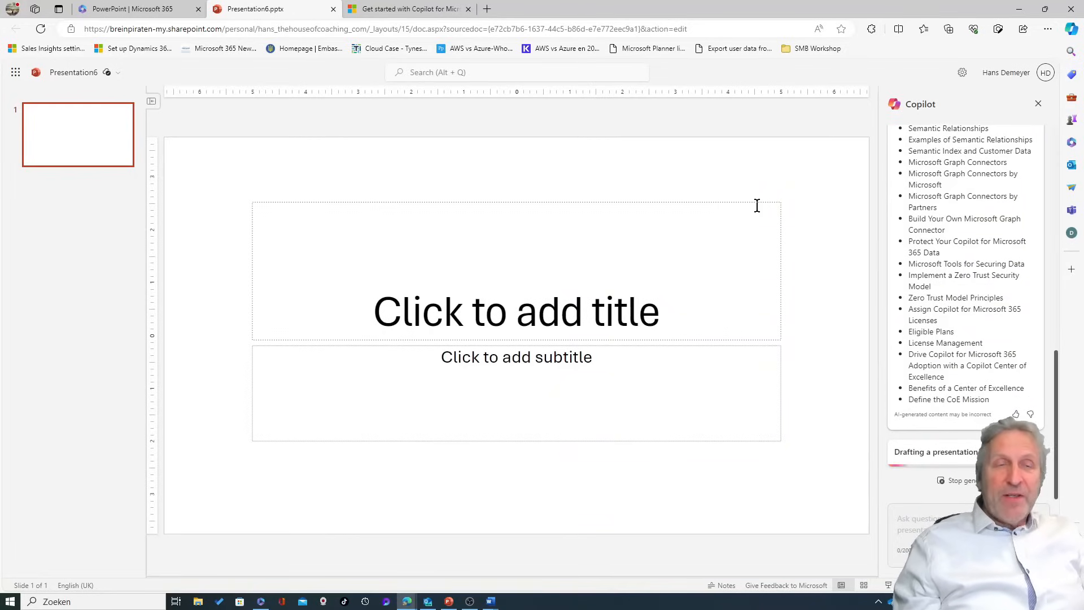
Step: Let Copilot draft the 58-slide deck while scrolling its progress in the pane
{"action": "scroll", "scroll_direction": "down", "scroll_amount": 3}
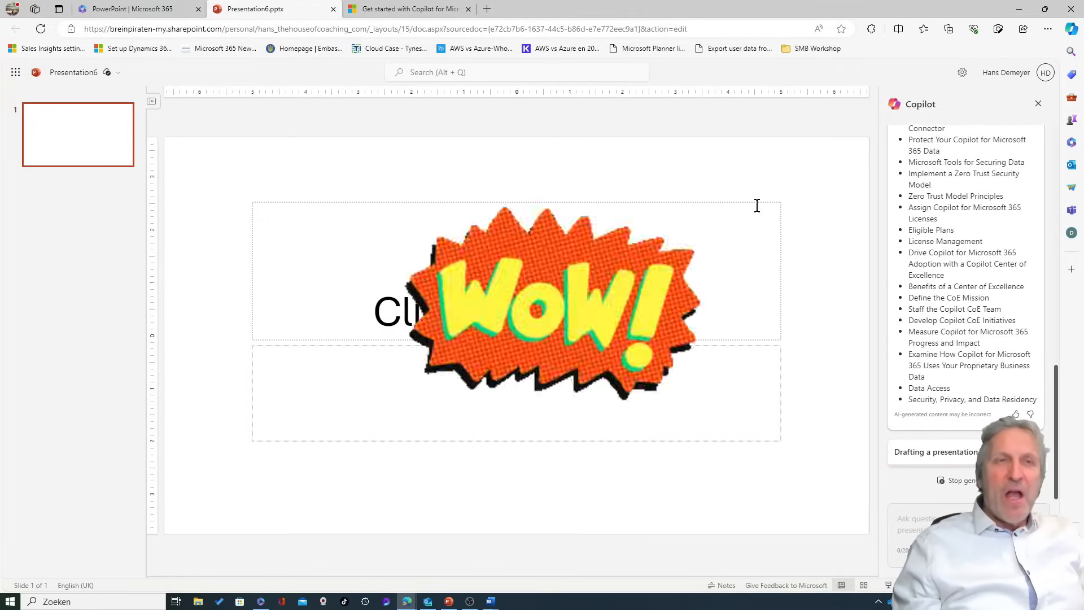
{"action": "scroll", "scroll_direction": "down", "scroll_amount": 3}
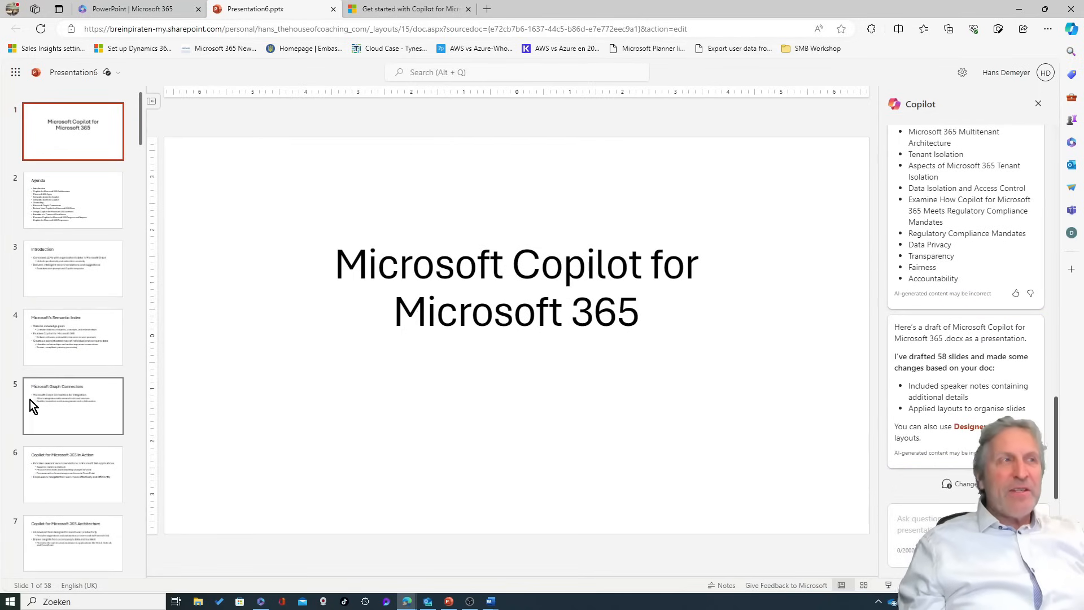
Step: Give the Agenda slide the chart-image Designer layout
{"action": "left_click", "coordinate": [73, 200]}
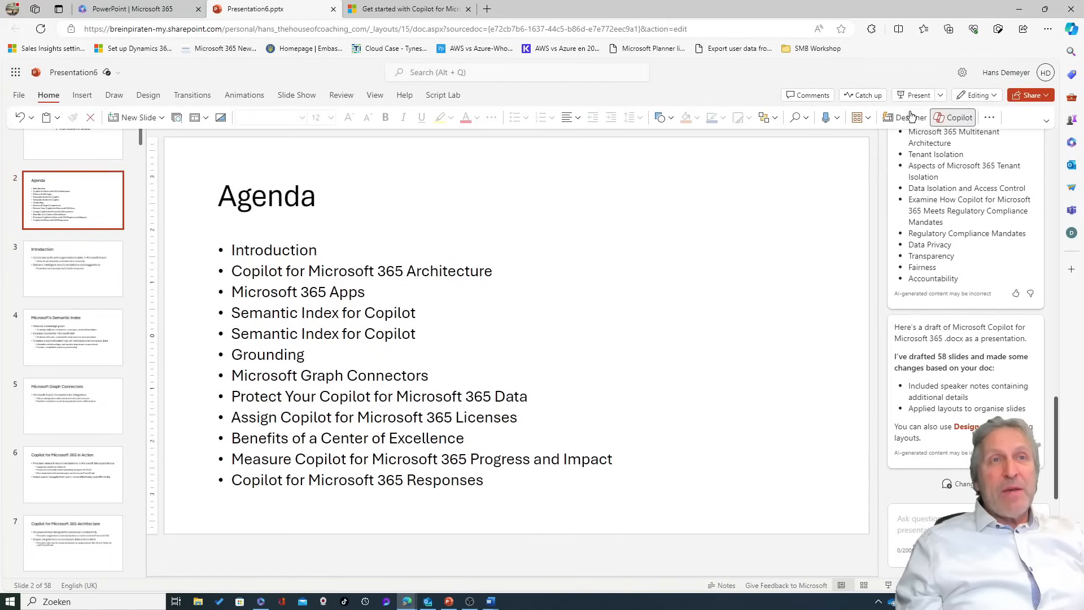
{"action": "left_click", "coordinate": [909, 117]}
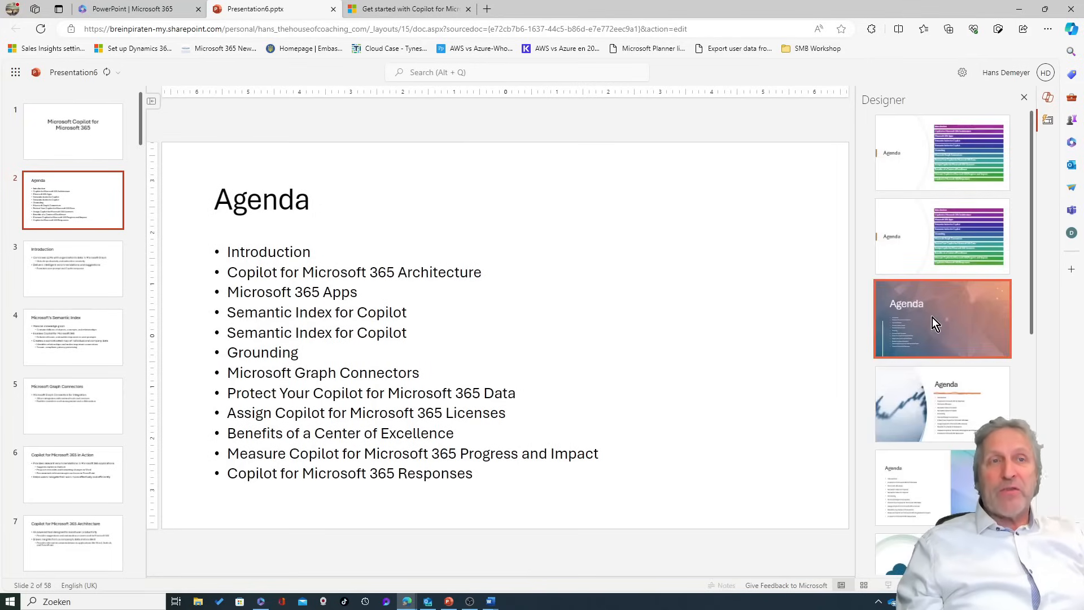
{"action": "left_click", "coordinate": [941, 318]}
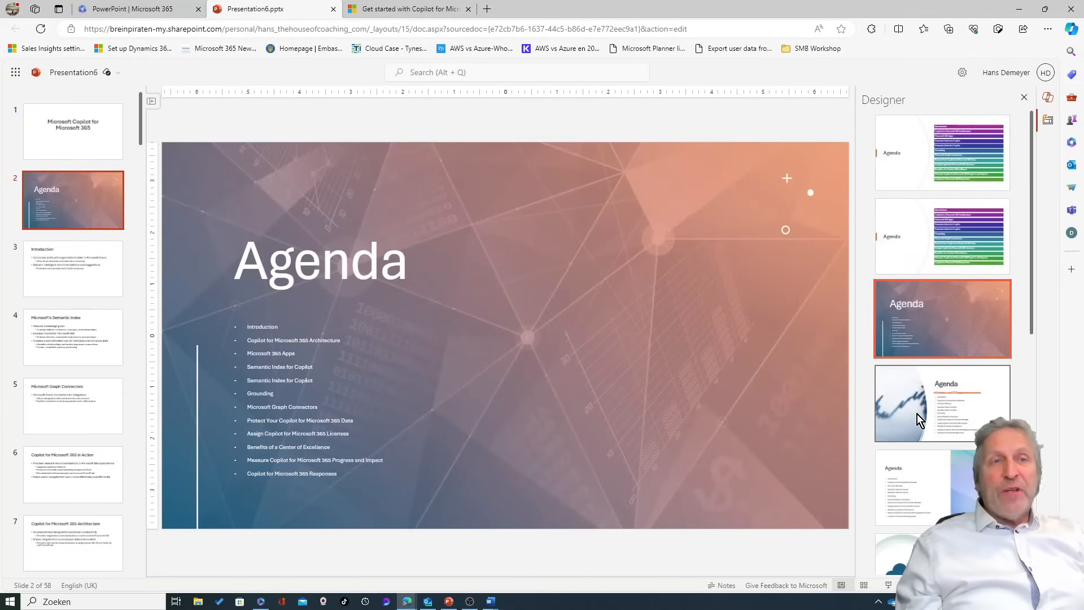
{"action": "left_click", "coordinate": [942, 403]}
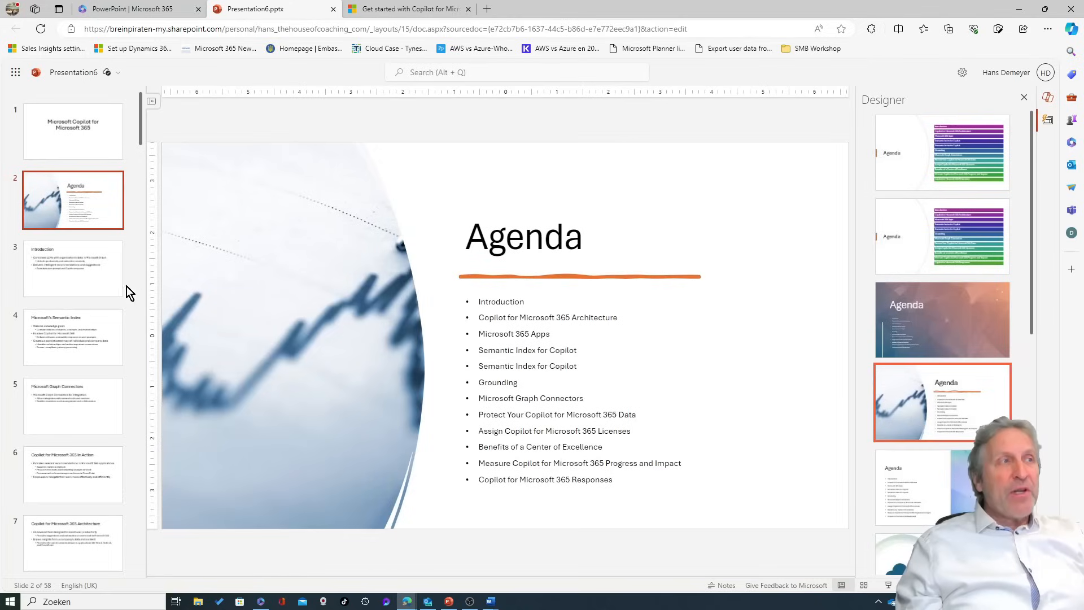
Step: Apply the light bulb layout to Introduction and coloured squares to Semantic Index
{"action": "left_click", "coordinate": [71, 268]}
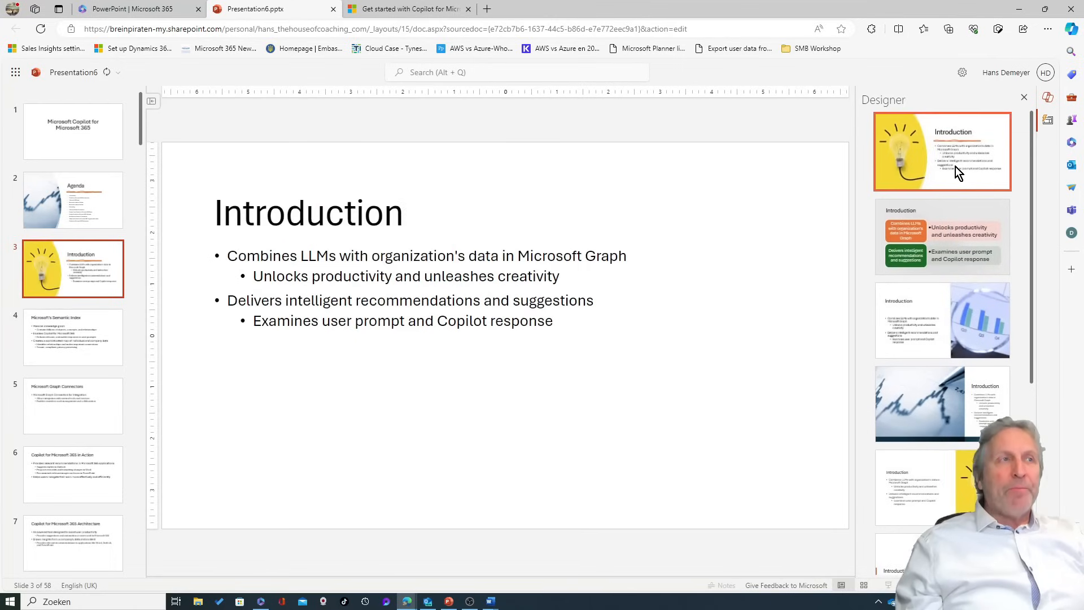
{"action": "left_click", "coordinate": [941, 151]}
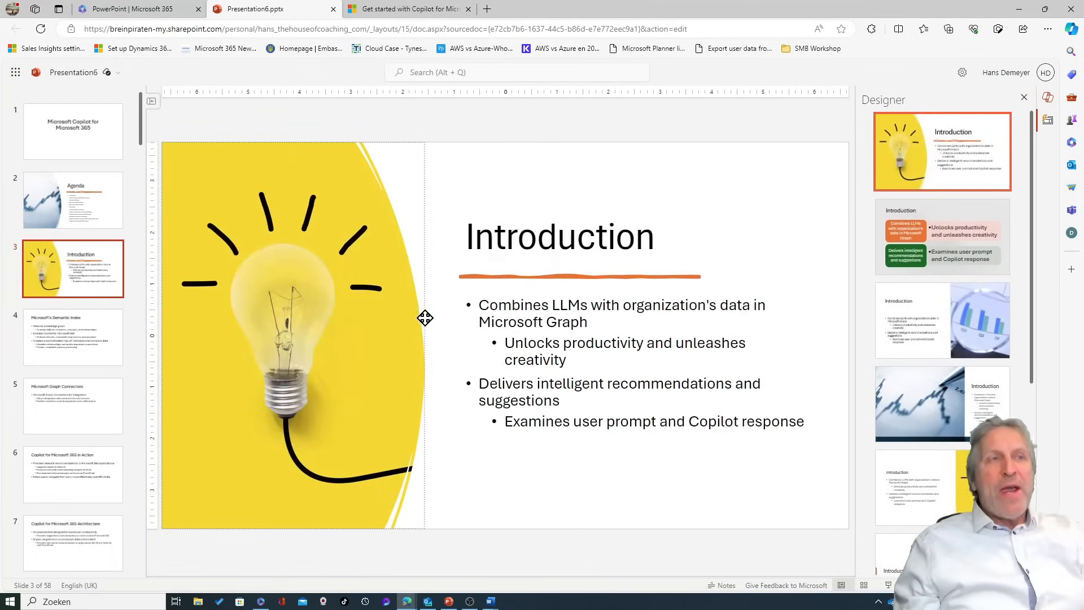
{"action": "left_click", "coordinate": [72, 338]}
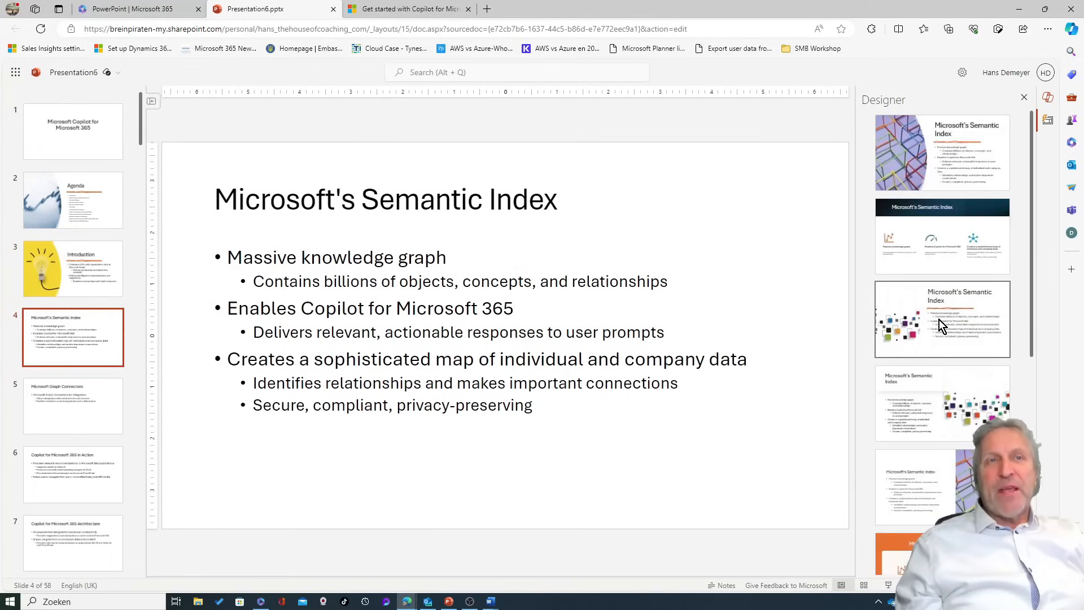
{"action": "left_click", "coordinate": [942, 319]}
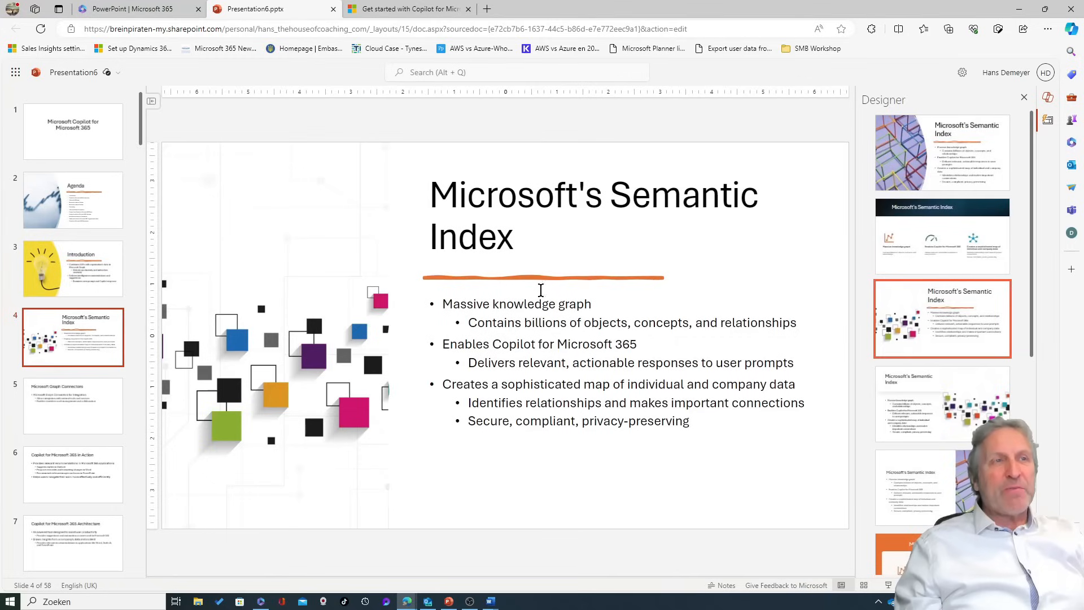
{"action": "mouse_move", "coordinate": [456, 393]}
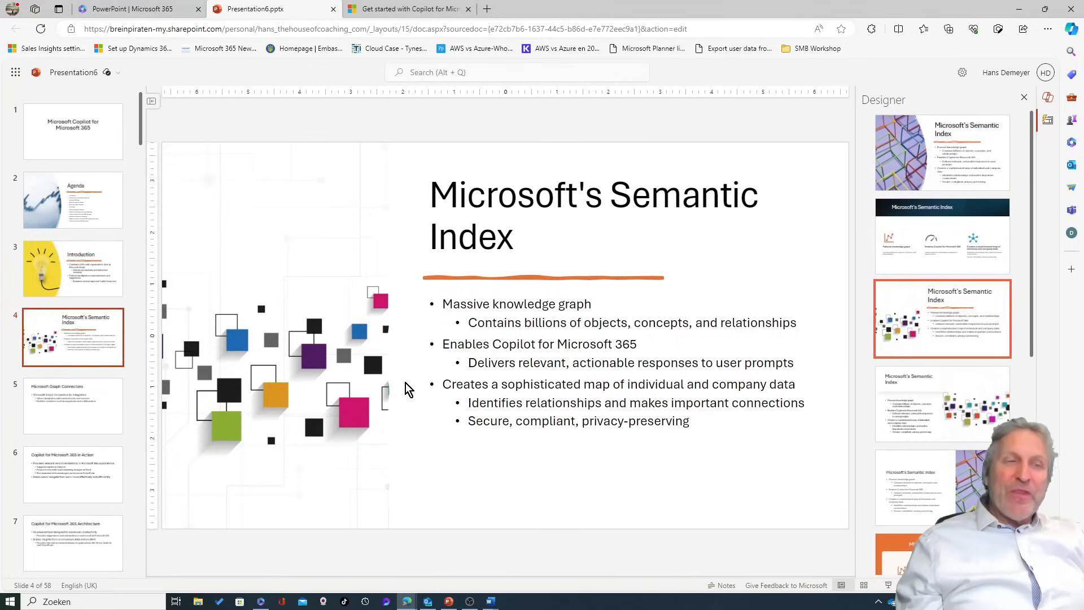
Step: Scroll the slide thumbnails and show the speaker notes for the Semantic Index slide
{"action": "scroll", "scroll_direction": "down", "scroll_amount": 3}
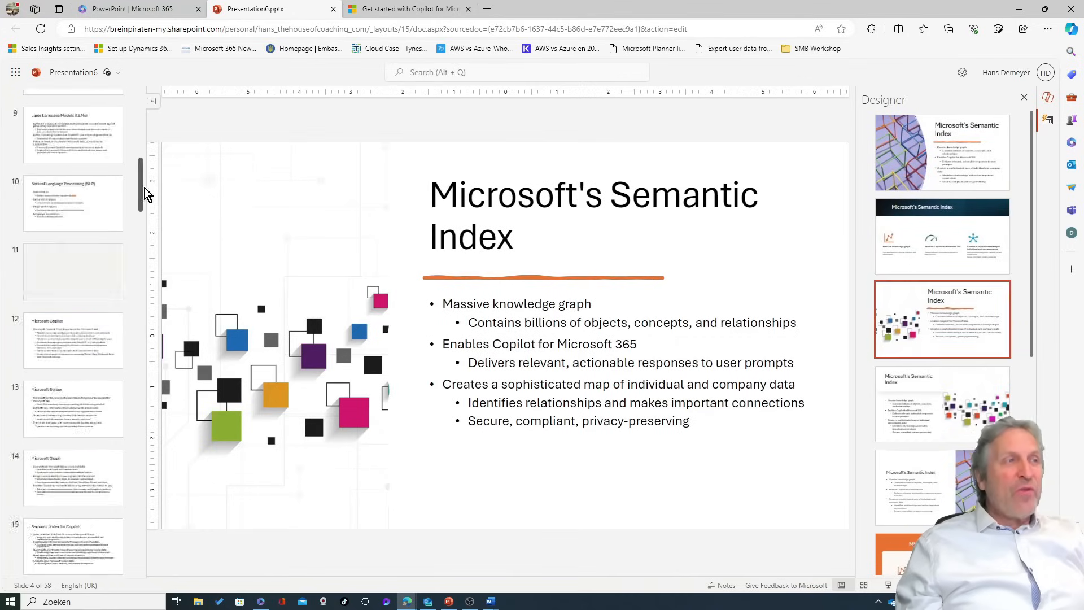
{"action": "scroll", "scroll_direction": "down", "scroll_amount": 3}
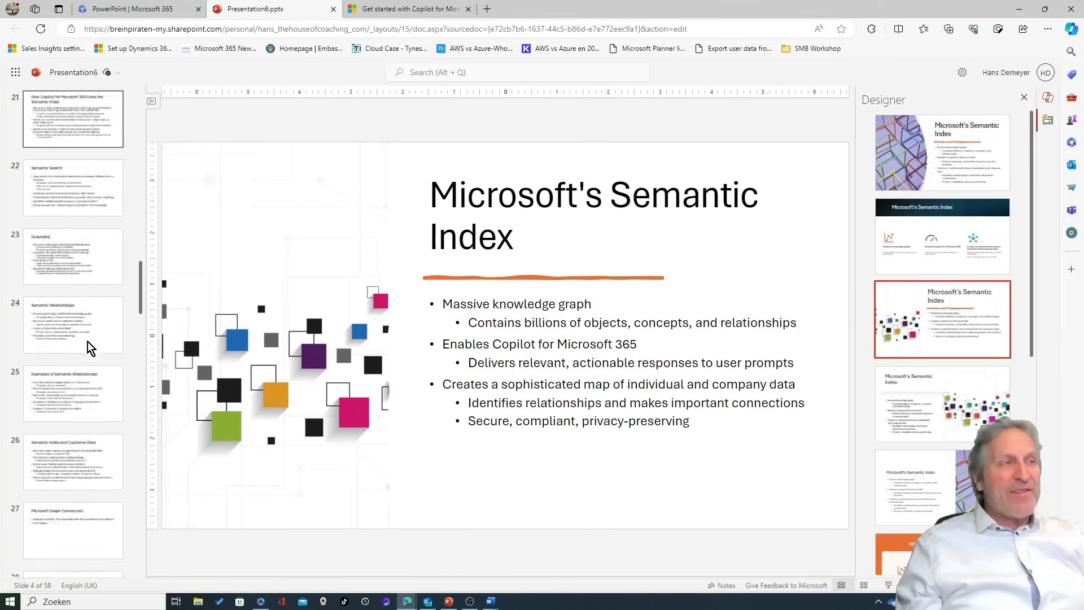
{"action": "scroll", "scroll_direction": "down", "scroll_amount": 3}
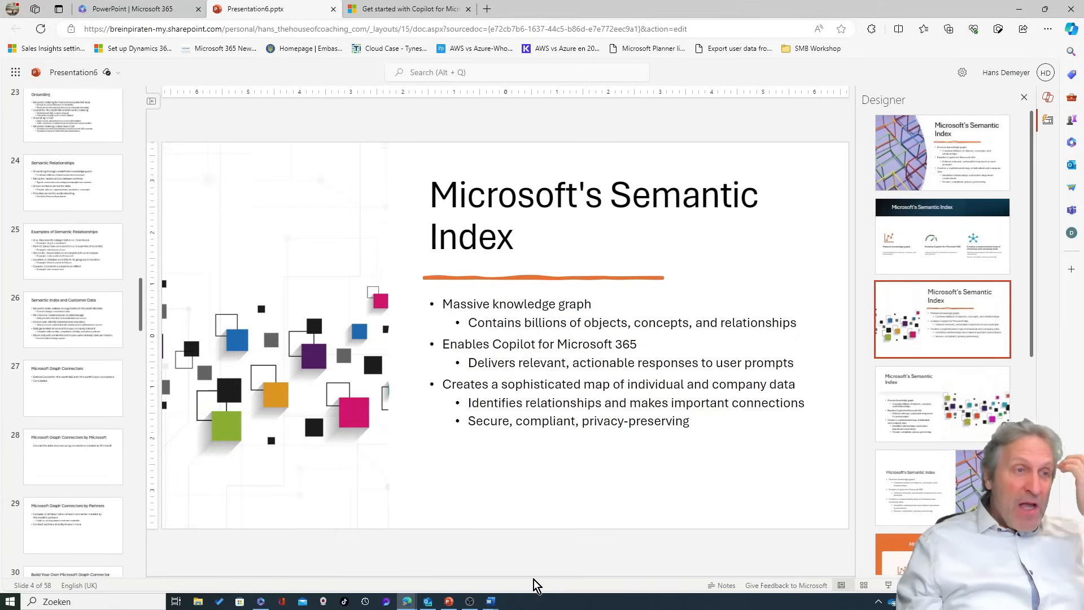
{"action": "left_click", "coordinate": [725, 585]}
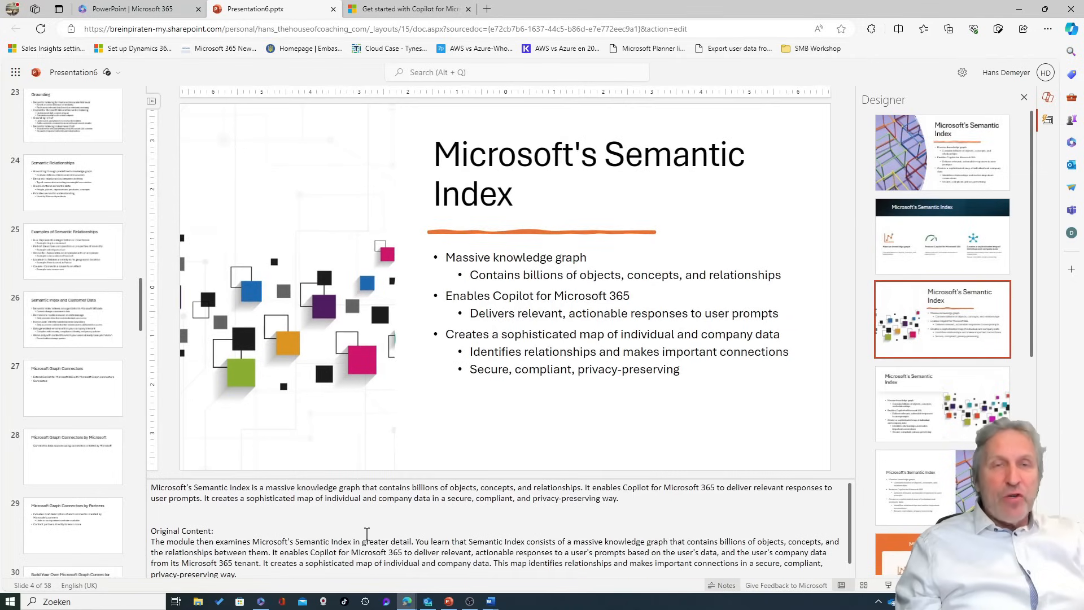